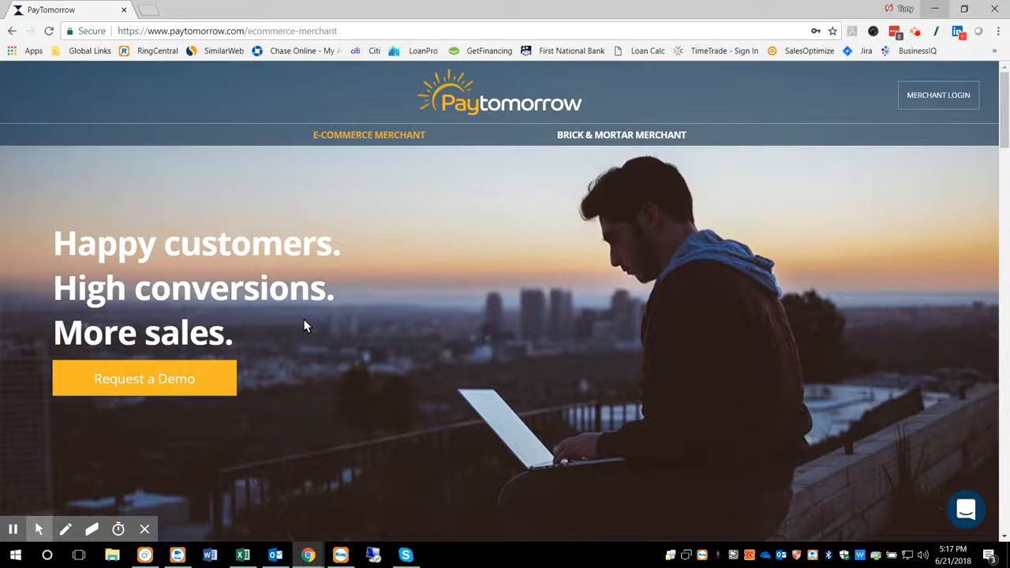
pyautogui.moveTo(865, 165)
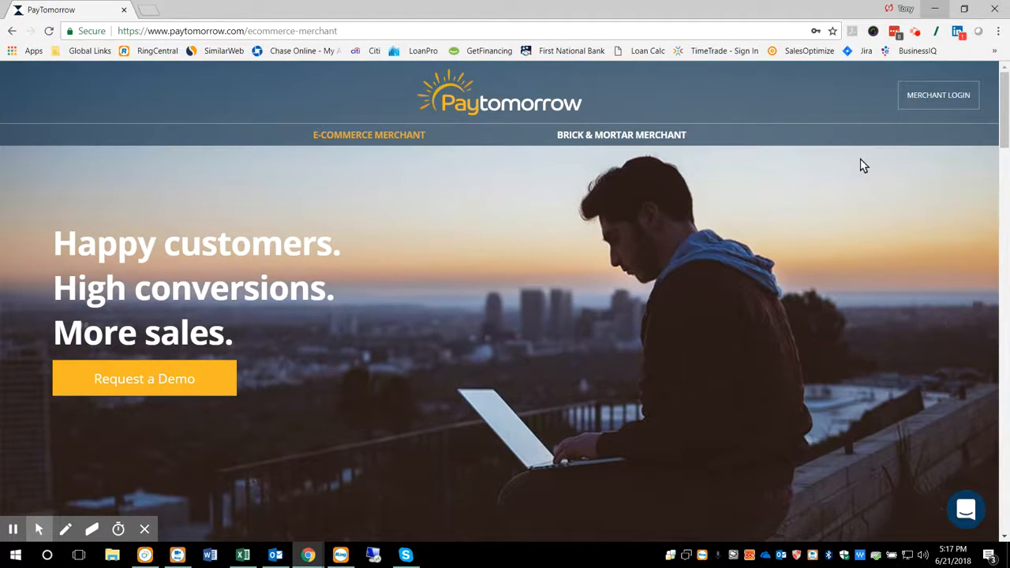
pyautogui.moveTo(872, 132)
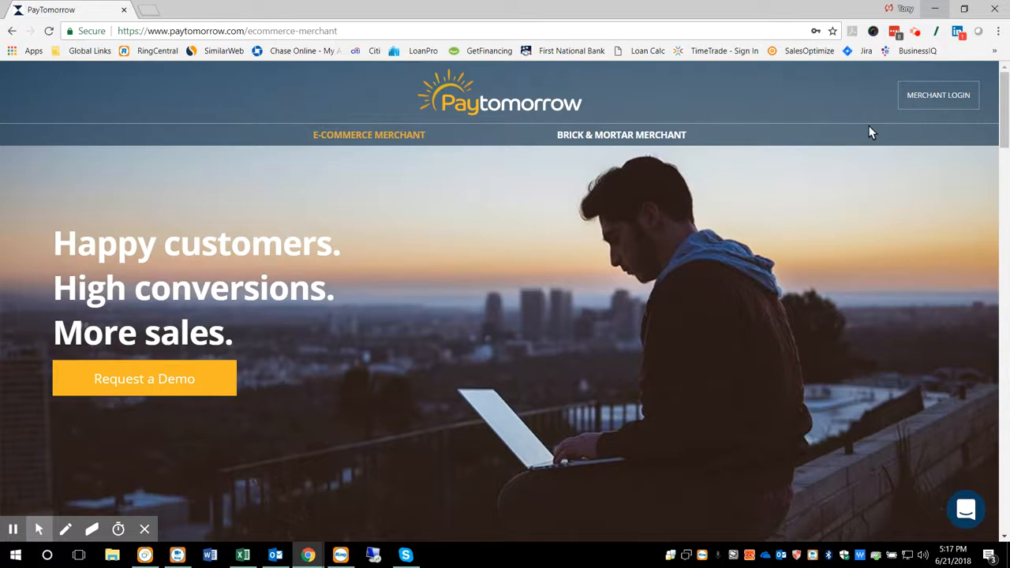
pyautogui.moveTo(881, 230)
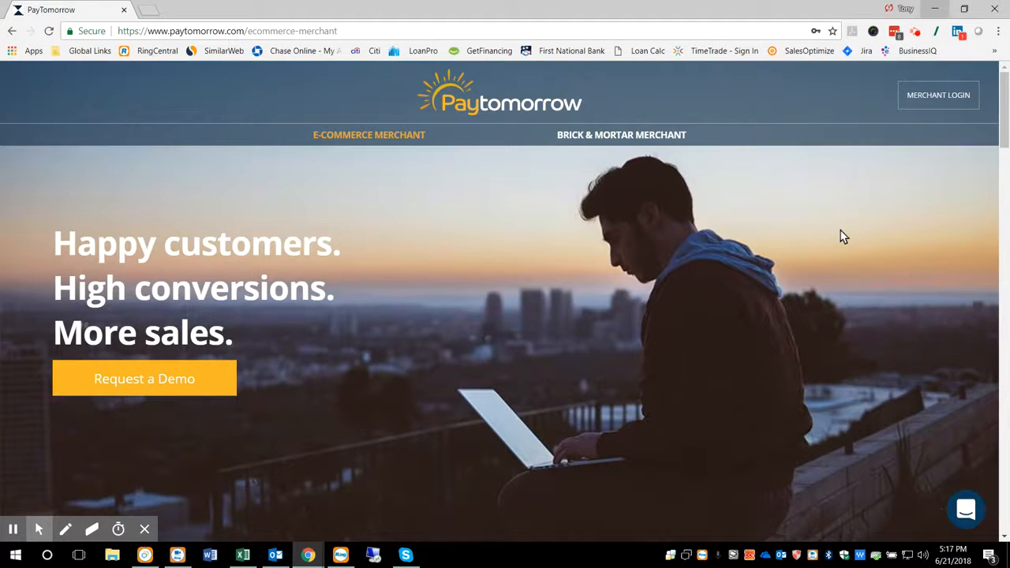
pyautogui.click(937, 95)
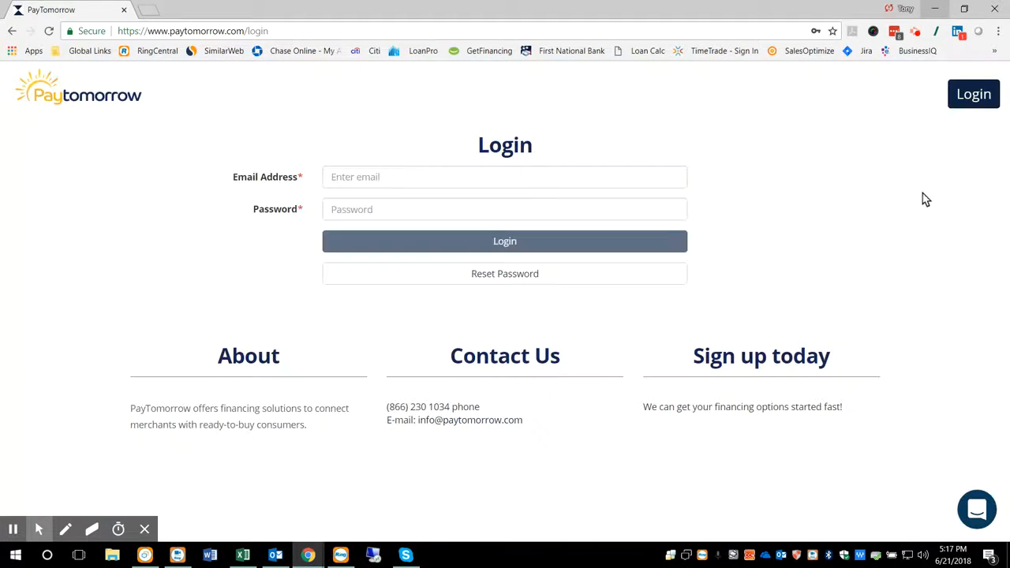
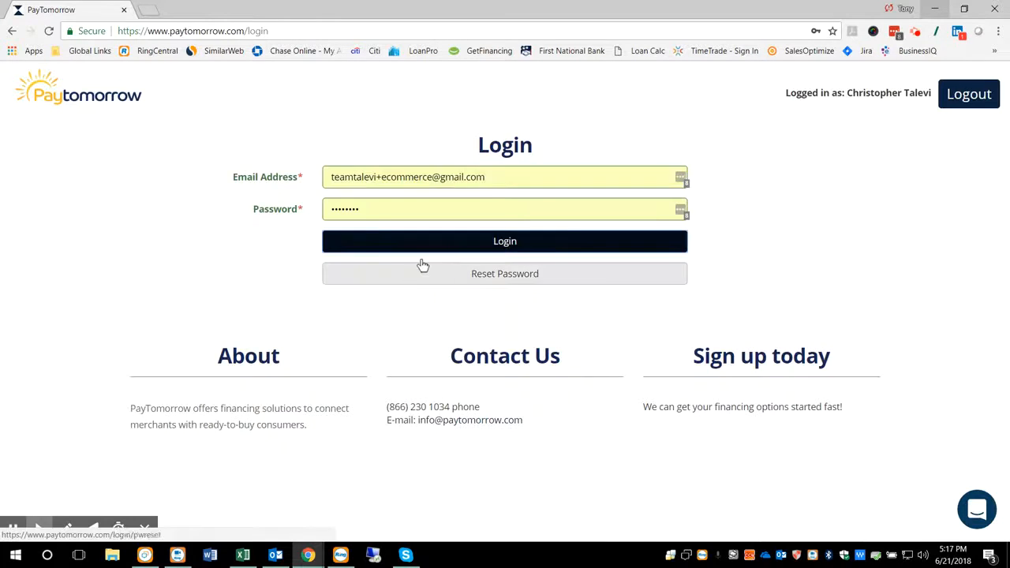
pyautogui.click(505, 240)
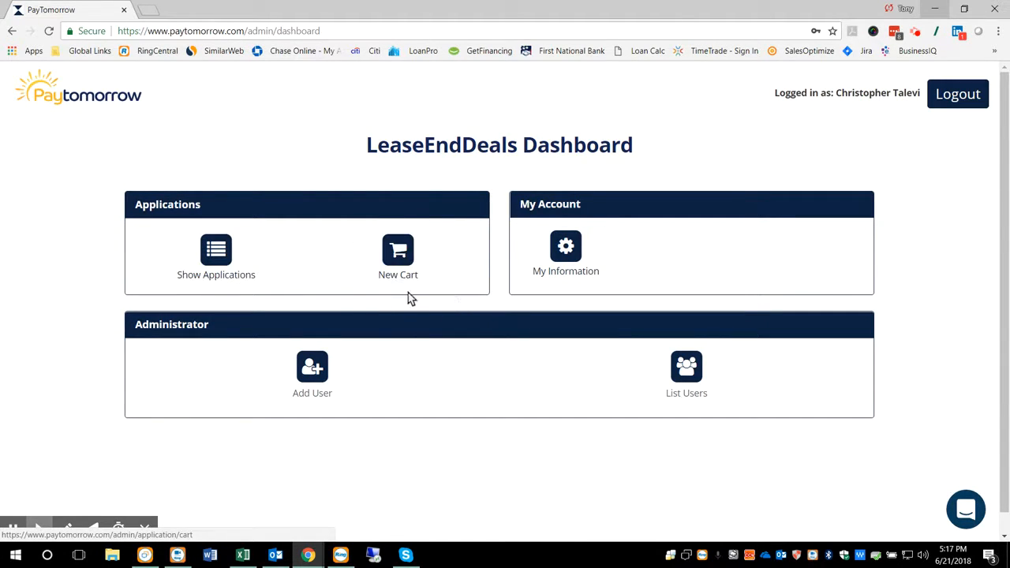
# Step: Start a New Cart and move down past Customer Information to E-commerce Details
pyautogui.click(398, 251)
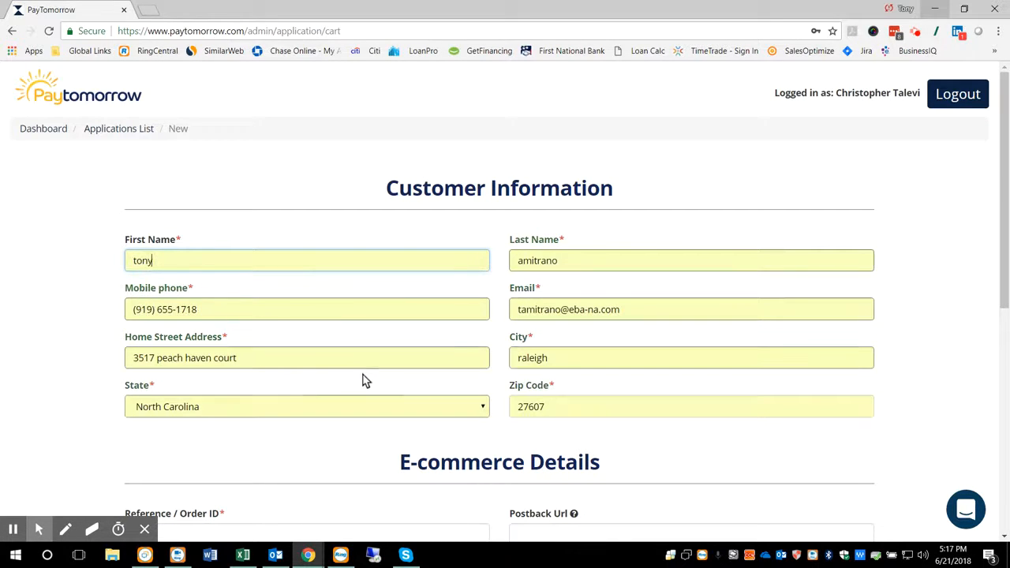
pyautogui.scroll(-3)
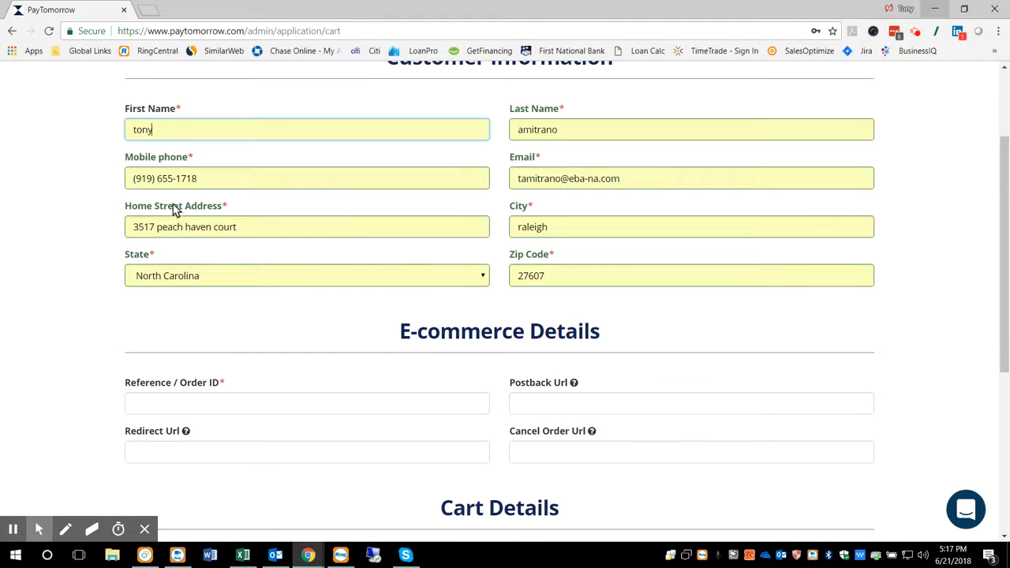
pyautogui.moveTo(213, 300)
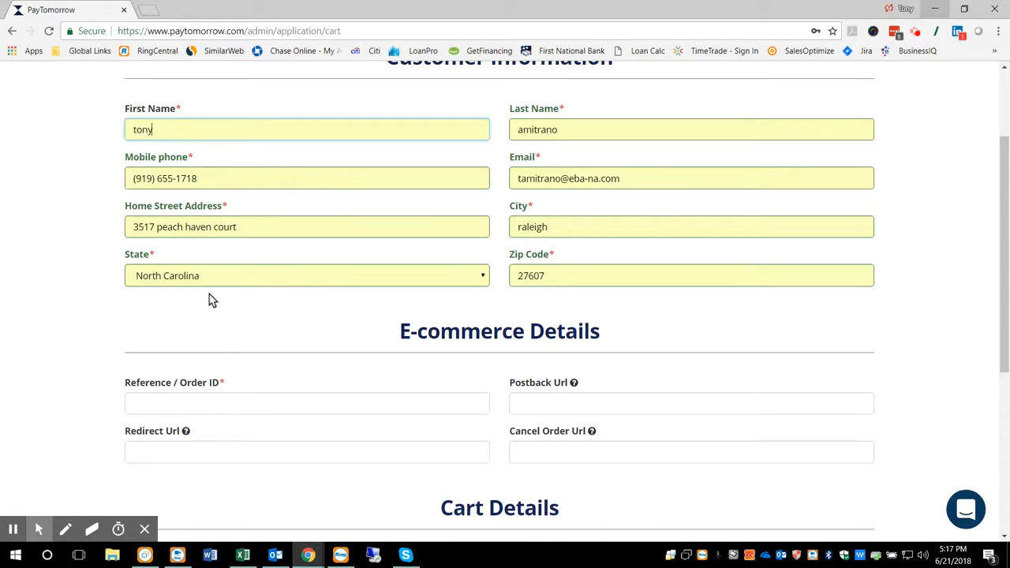
pyautogui.scroll(-3)
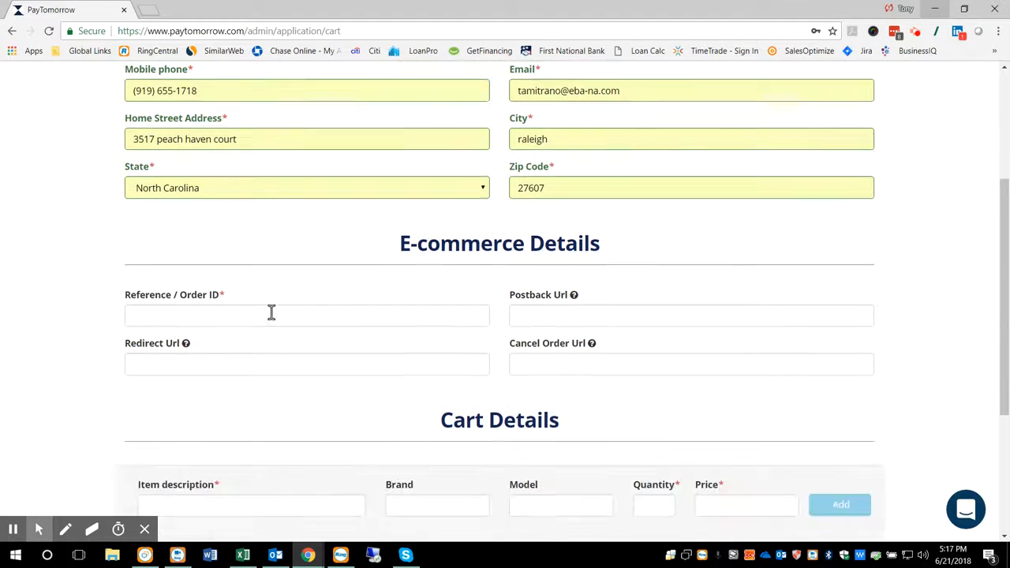
# Step: Enter 'any id' in the Reference / Order ID field
pyautogui.click(306, 316)
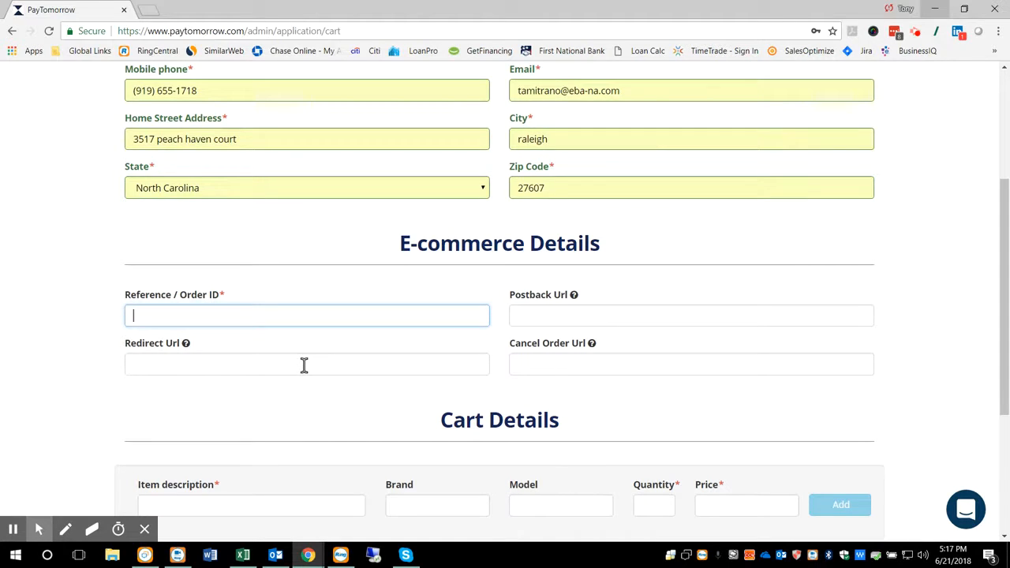
pyautogui.write('any')
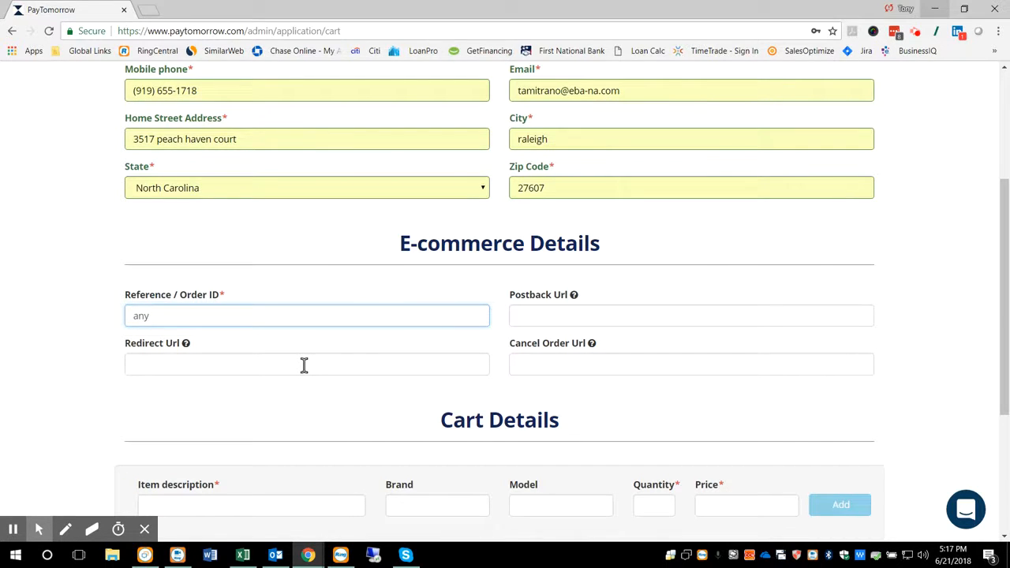
pyautogui.write('id')
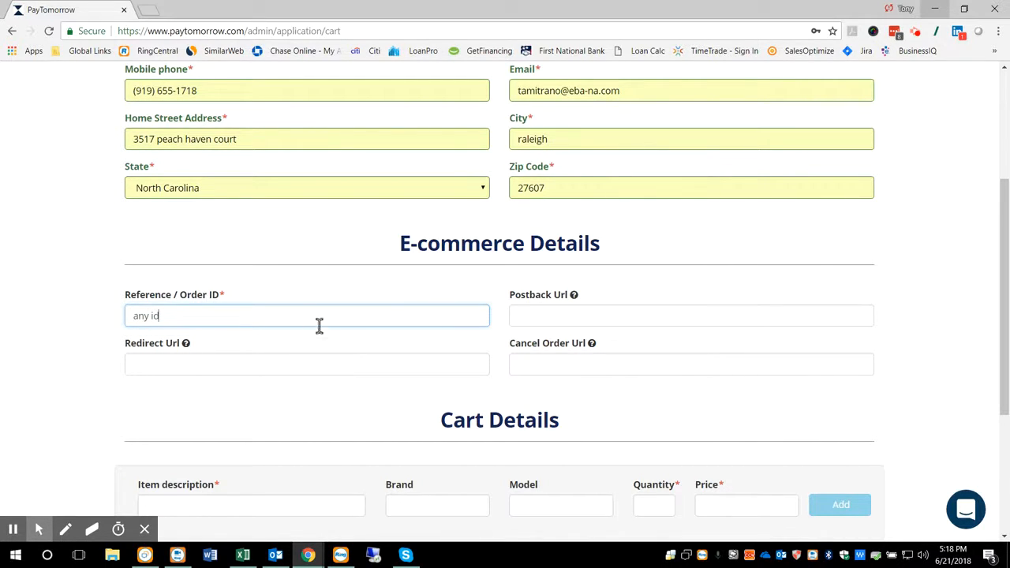
pyautogui.moveTo(587, 308)
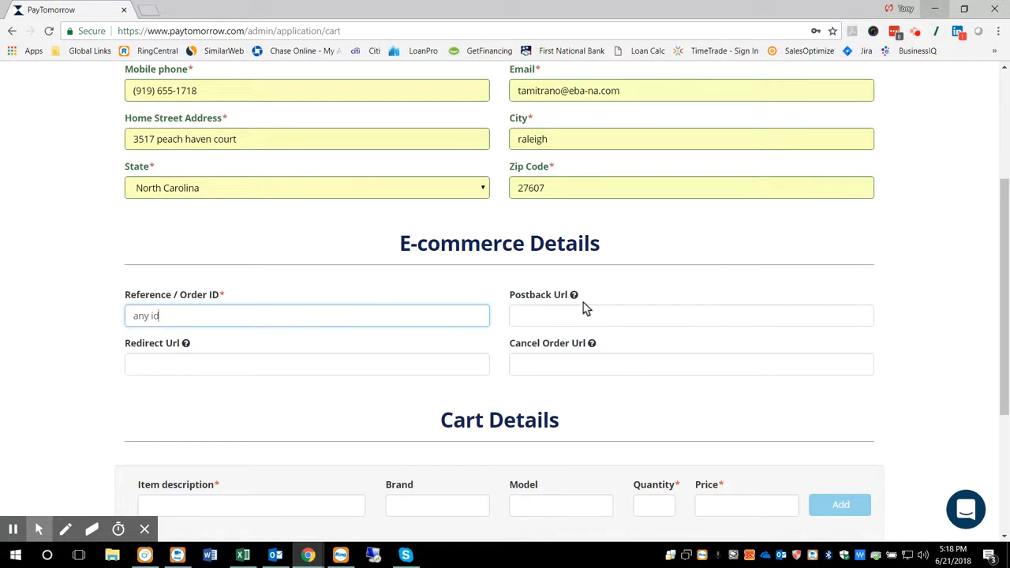
pyautogui.moveTo(574, 295)
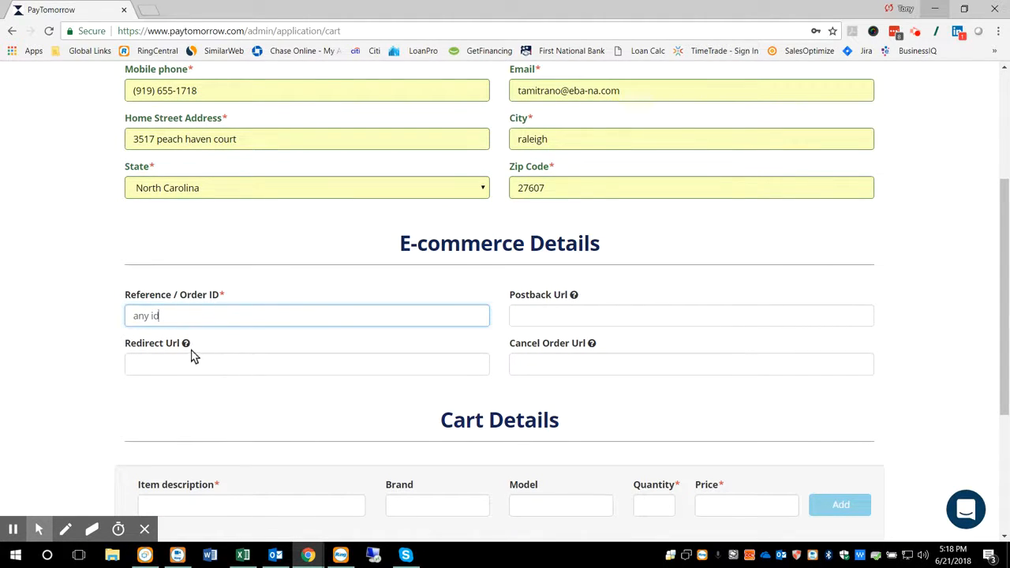
pyautogui.moveTo(186, 342)
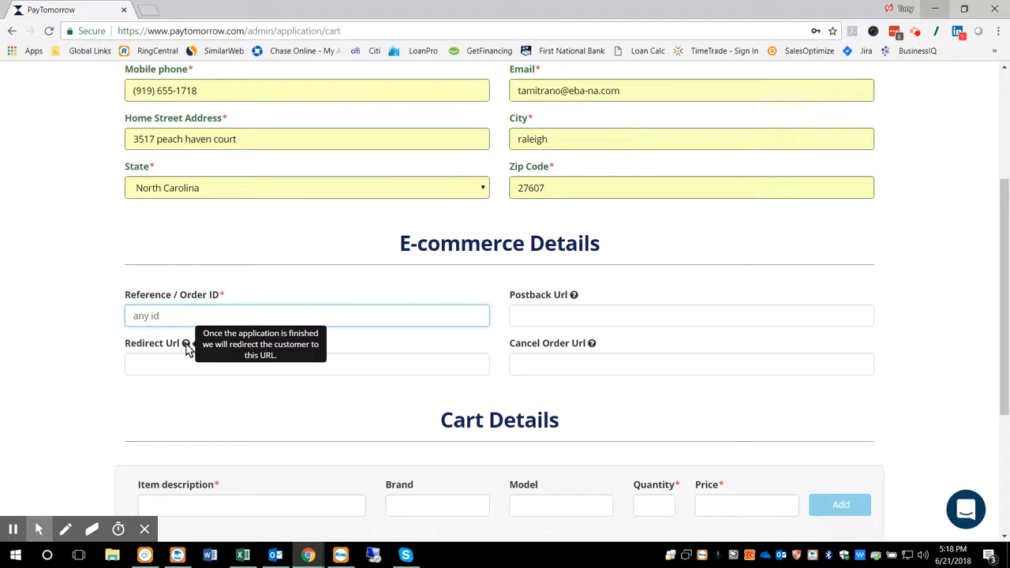
pyautogui.moveTo(544, 356)
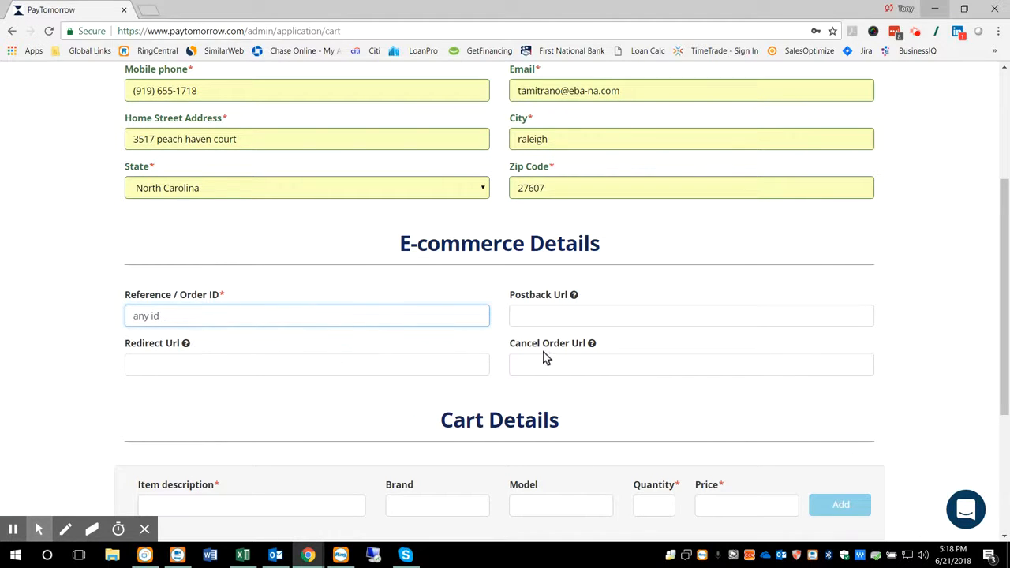
pyautogui.moveTo(592, 344)
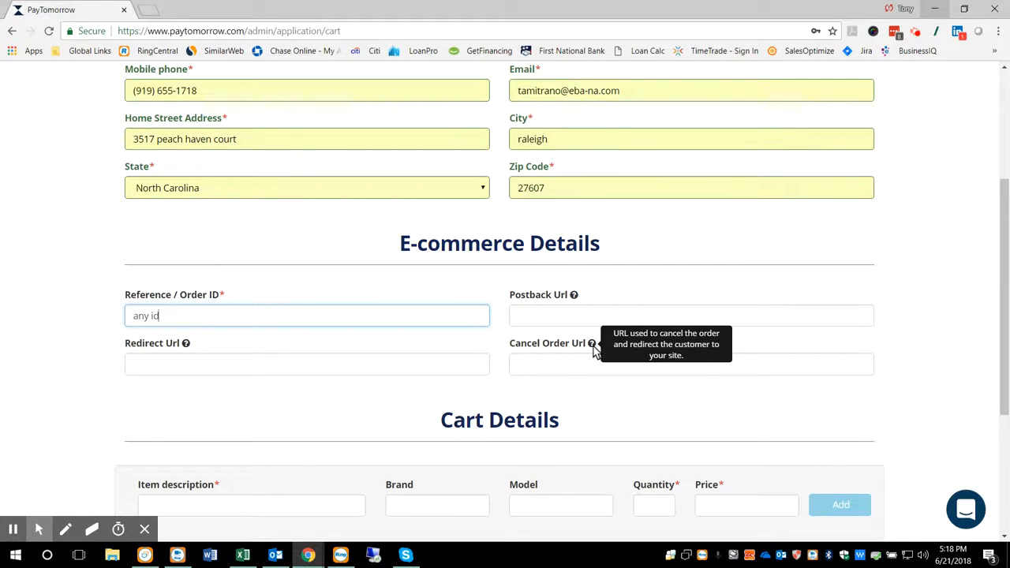
pyautogui.moveTo(439, 401)
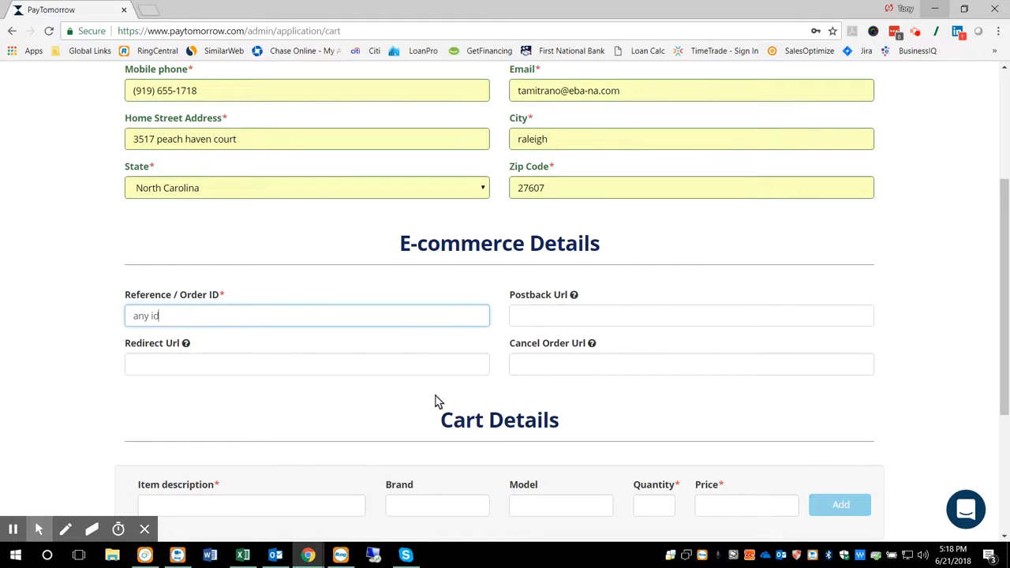
# Step: Add cart item 'cool stuff', brand 'any', quantity 1, price 1000
pyautogui.scroll(-3)
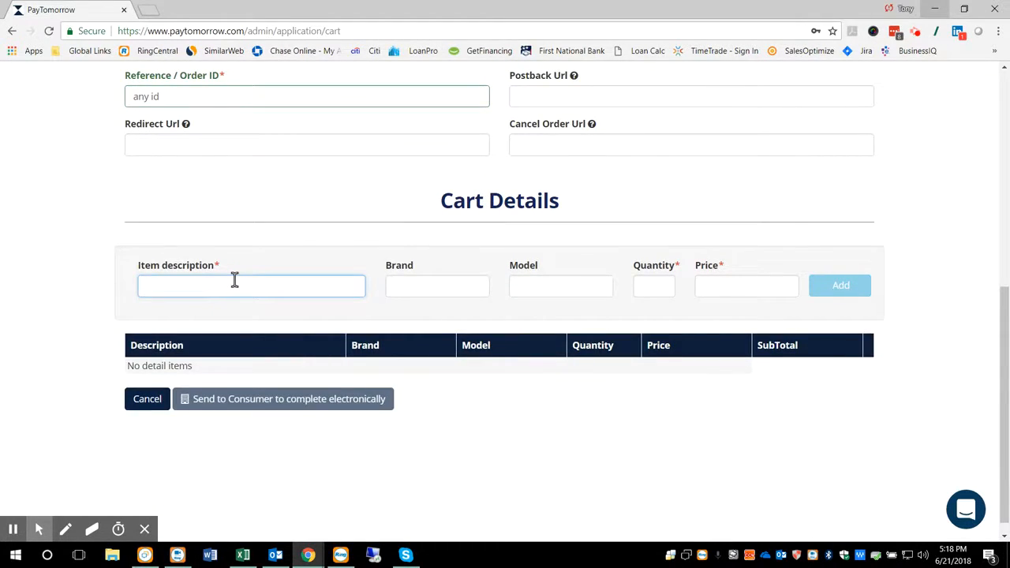
pyautogui.write('cool stuff')
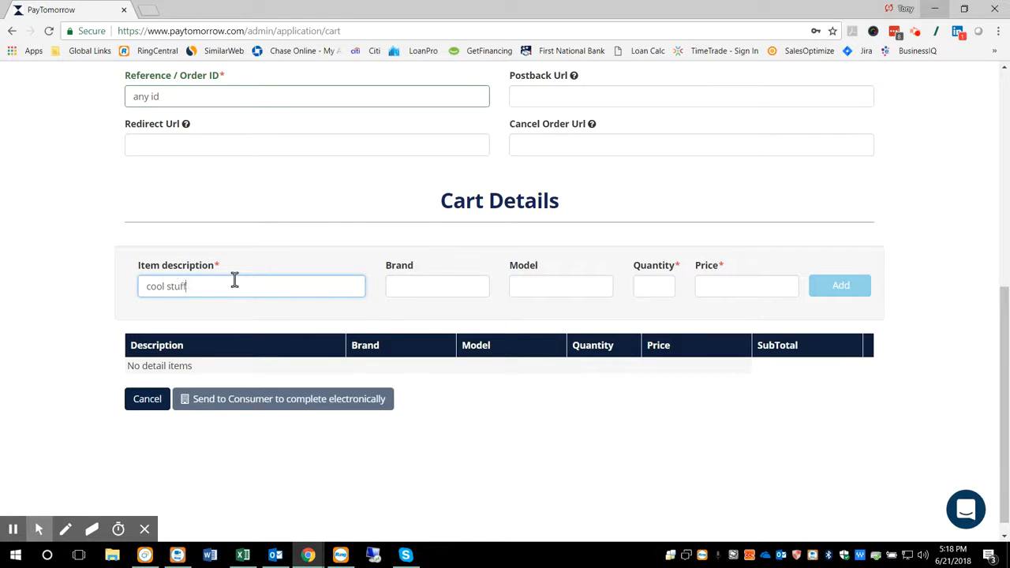
pyautogui.click(437, 285)
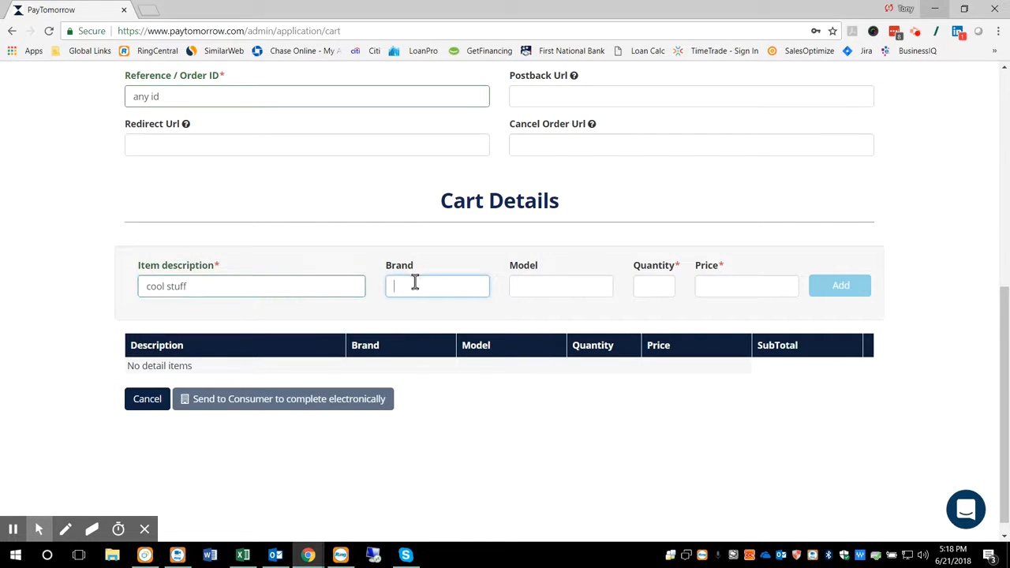
pyautogui.write('a')
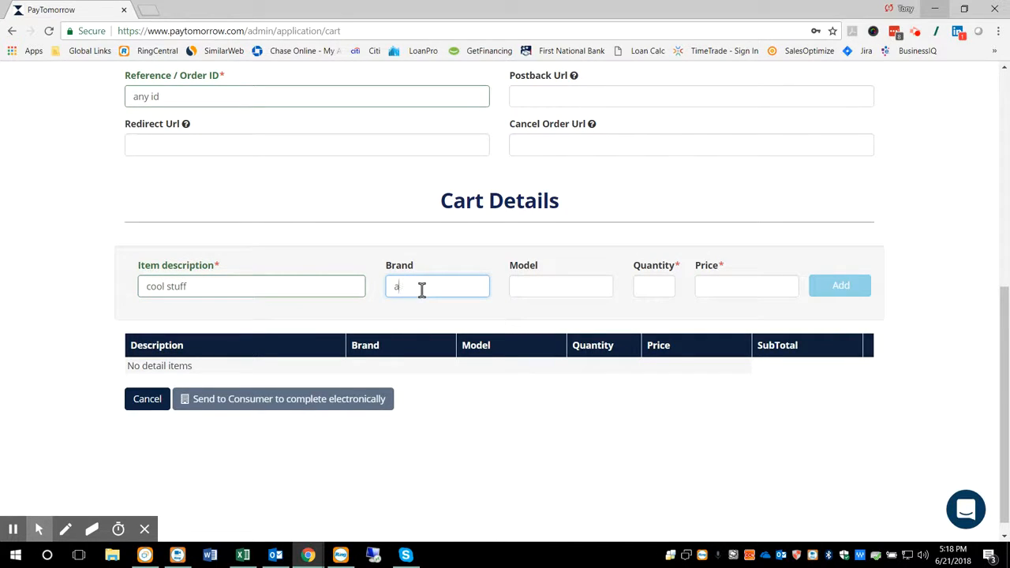
pyautogui.write('any')
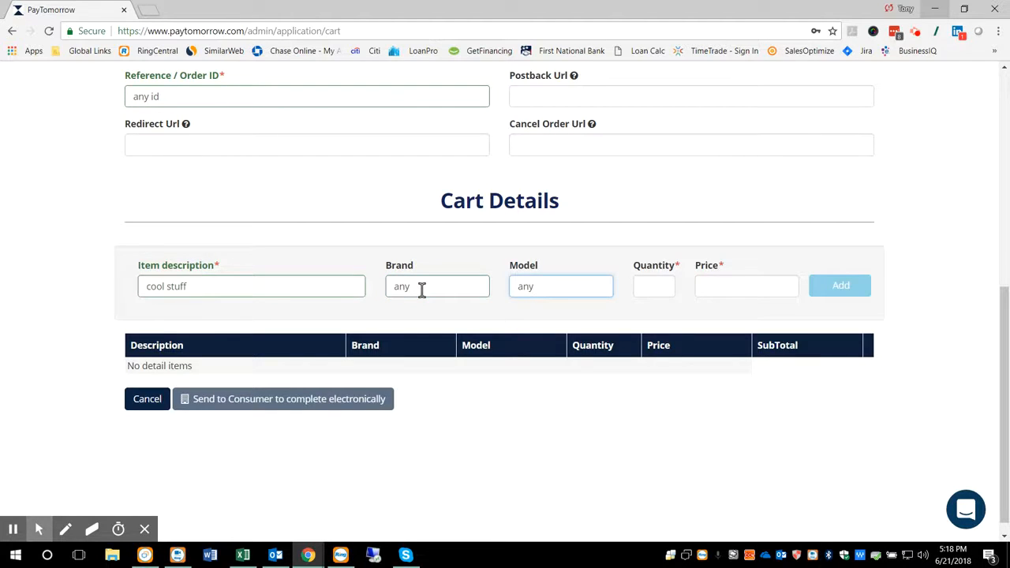
pyautogui.click(654, 285)
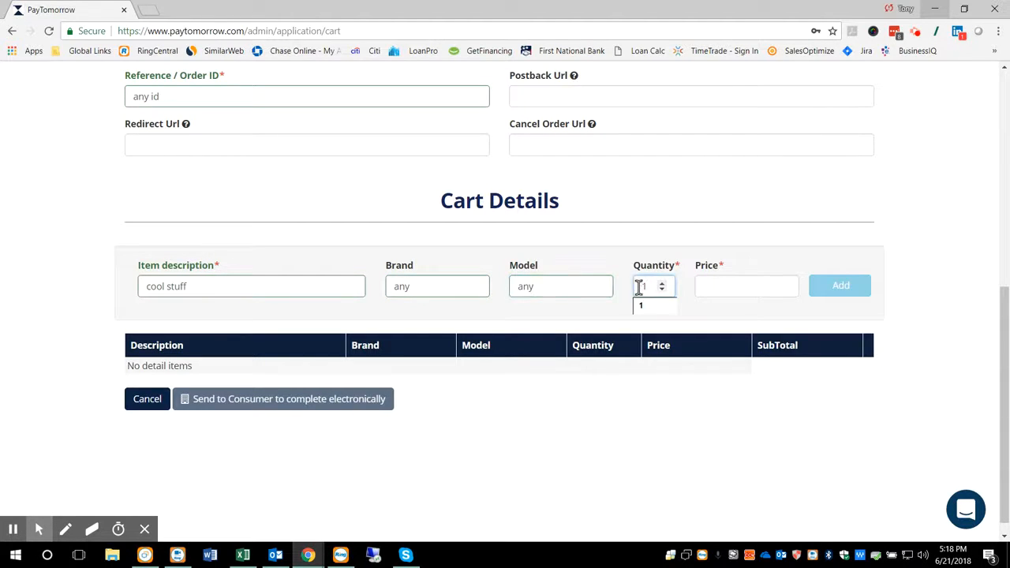
pyautogui.click(745, 286)
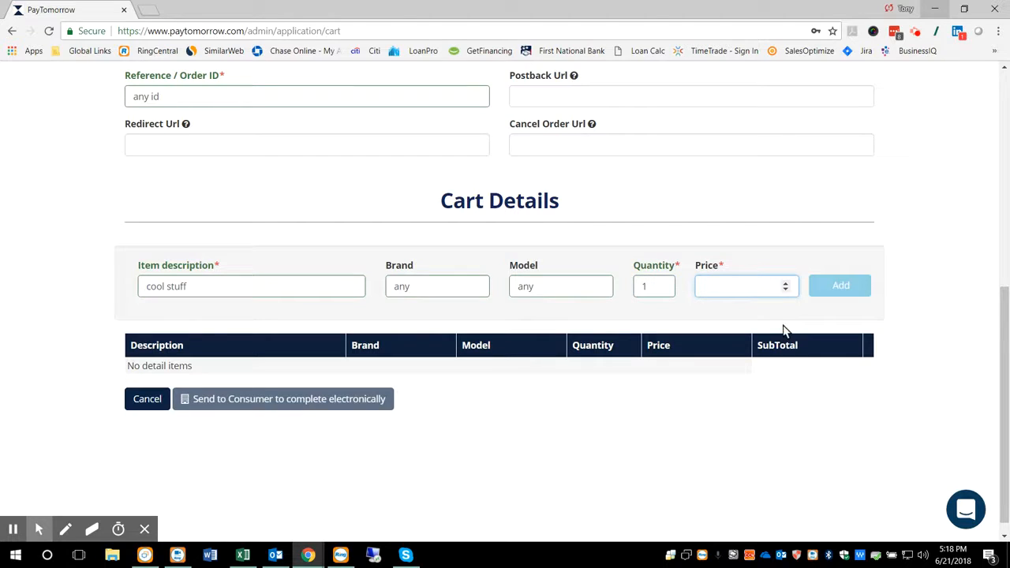
pyautogui.write('1000')
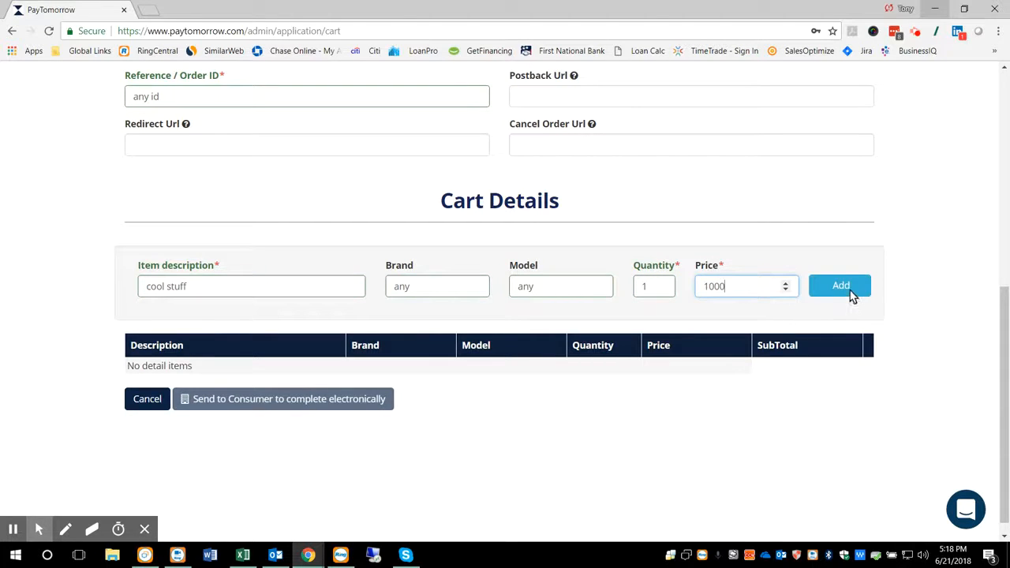
pyautogui.click(839, 286)
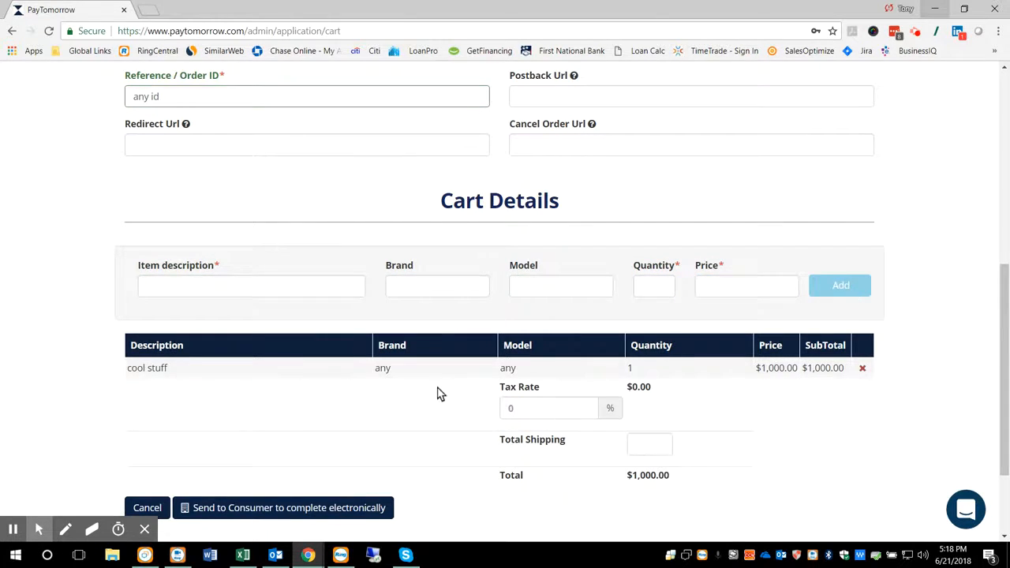
# Step: Send the cart to the consumer to complete electronically
pyautogui.scroll(-3)
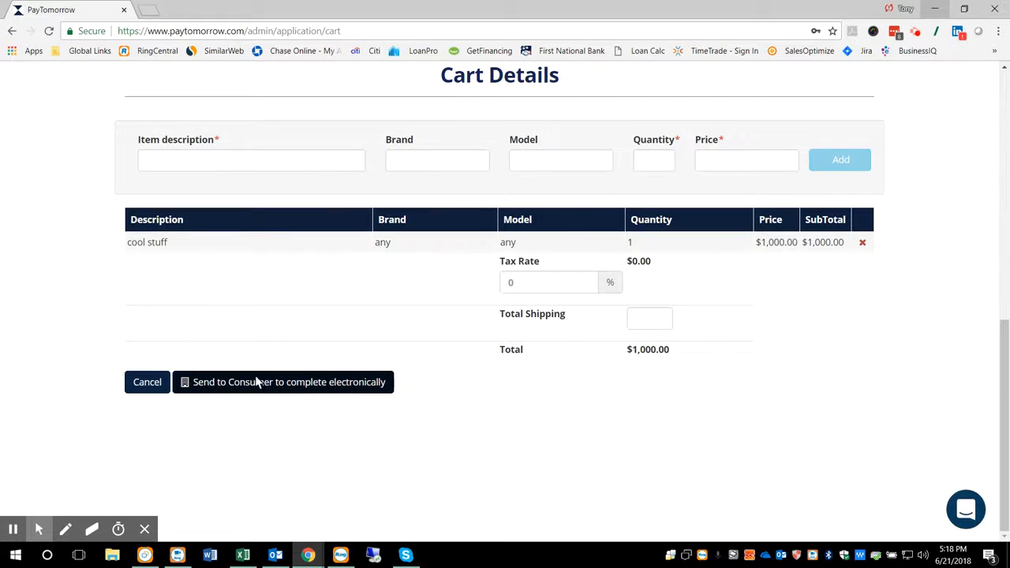
pyautogui.moveTo(265, 387)
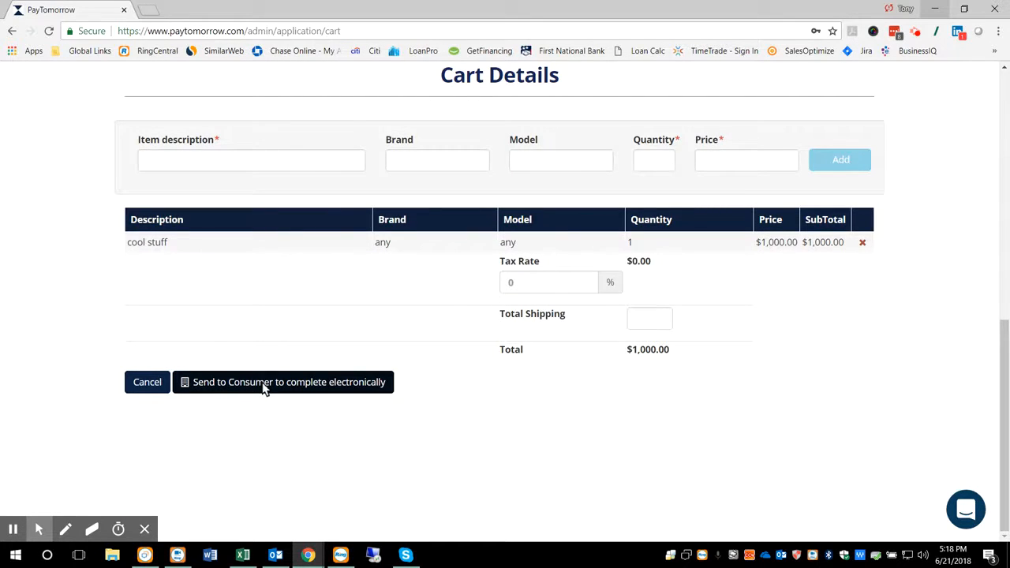
pyautogui.click(283, 382)
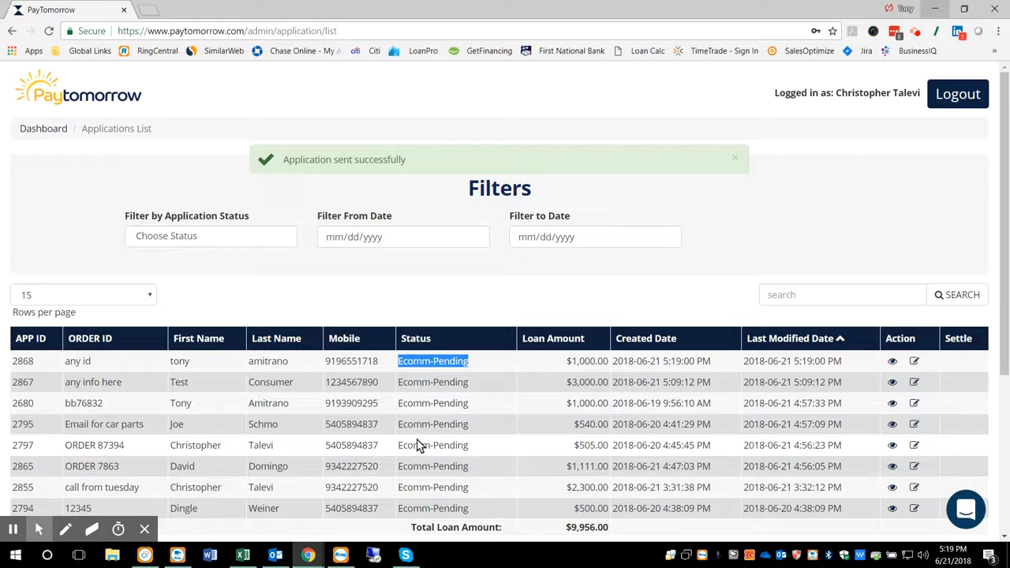
pyautogui.moveTo(44, 370)
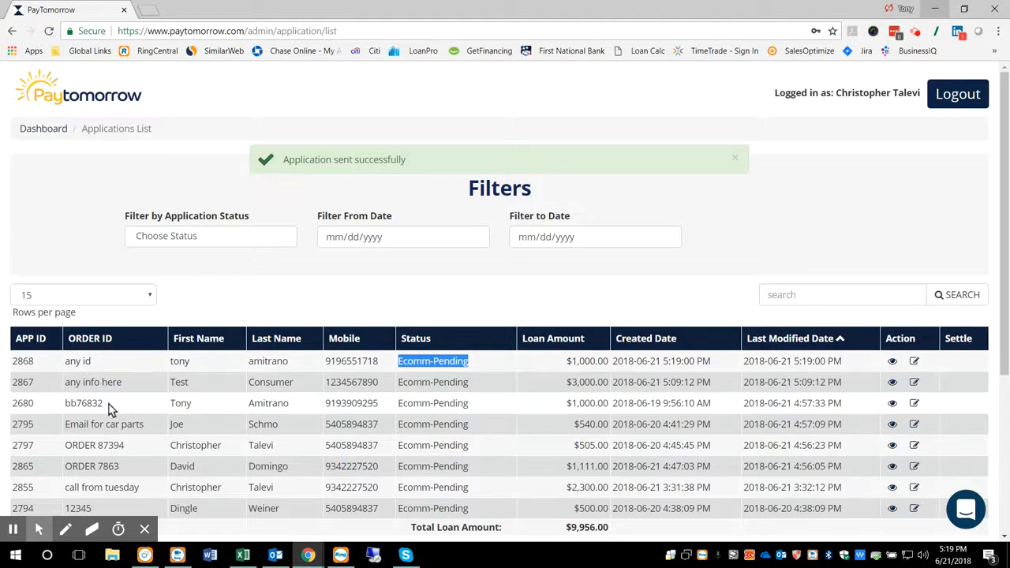
pyautogui.moveTo(470, 382)
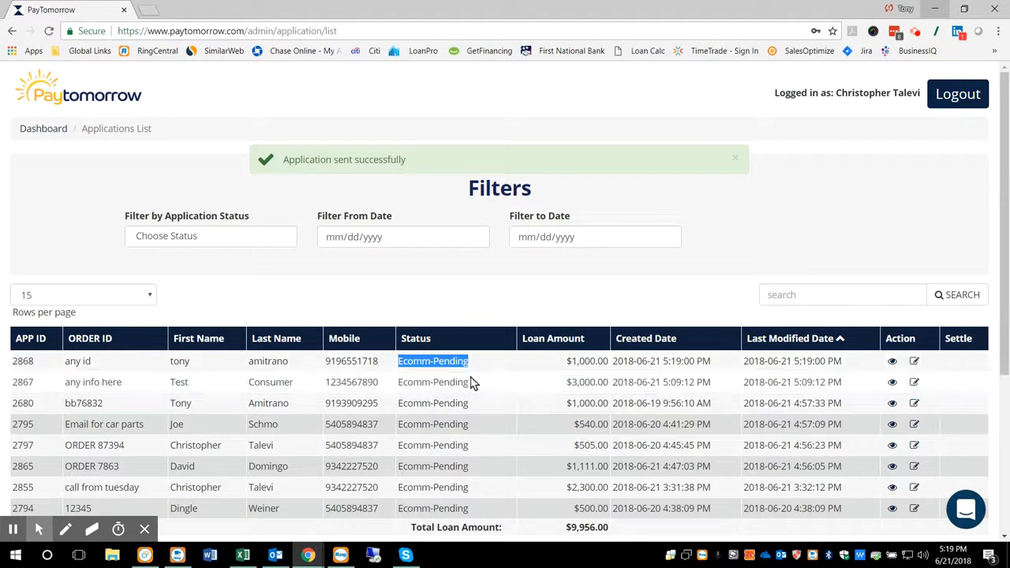
pyautogui.moveTo(931, 369)
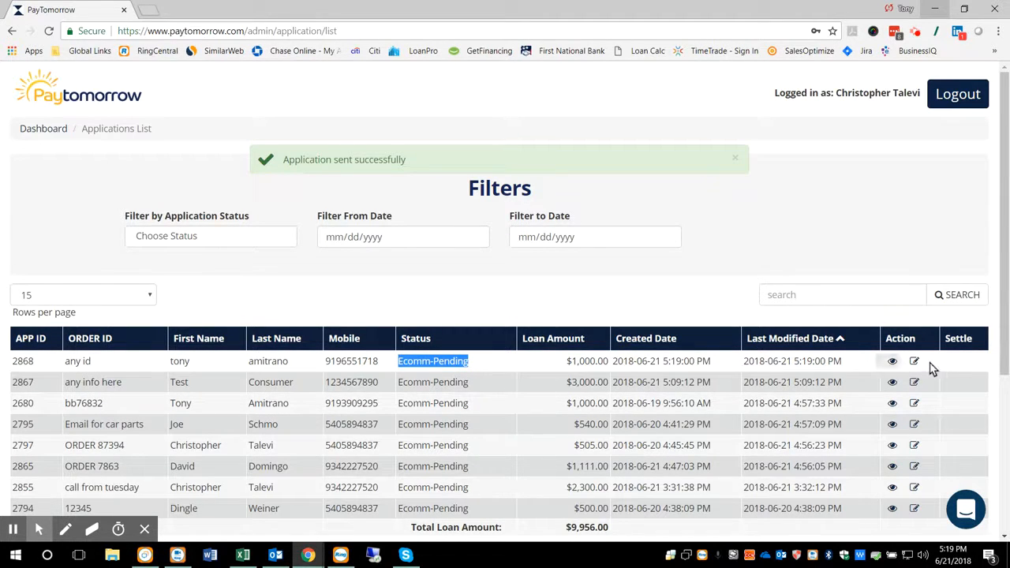
pyautogui.click(914, 360)
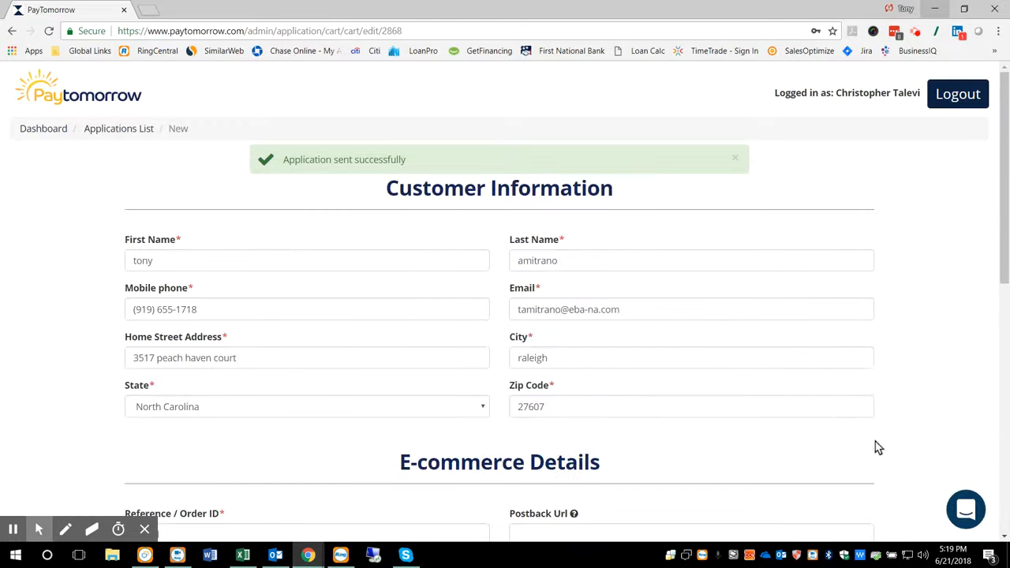
pyautogui.scroll(-3)
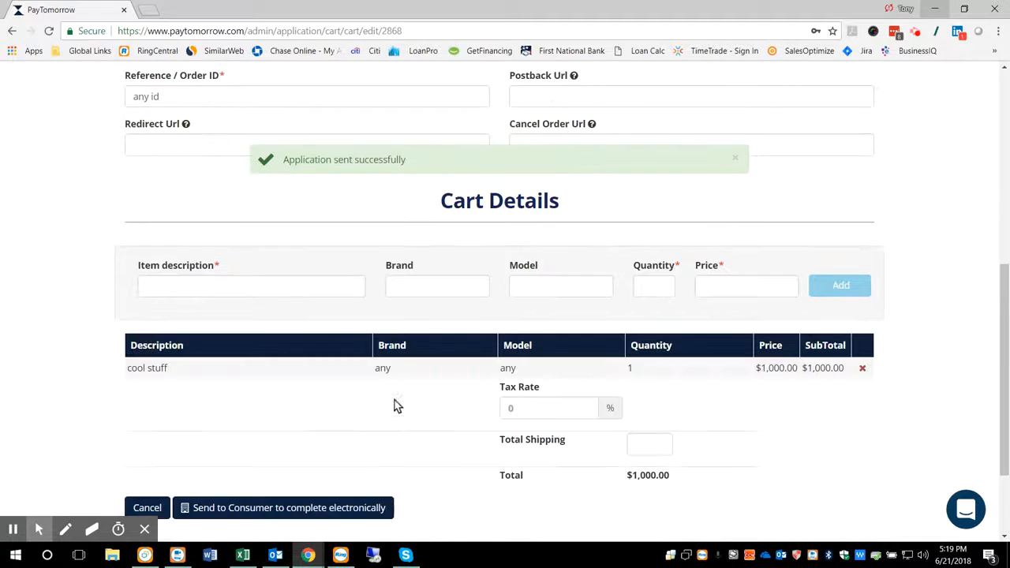
pyautogui.click(251, 286)
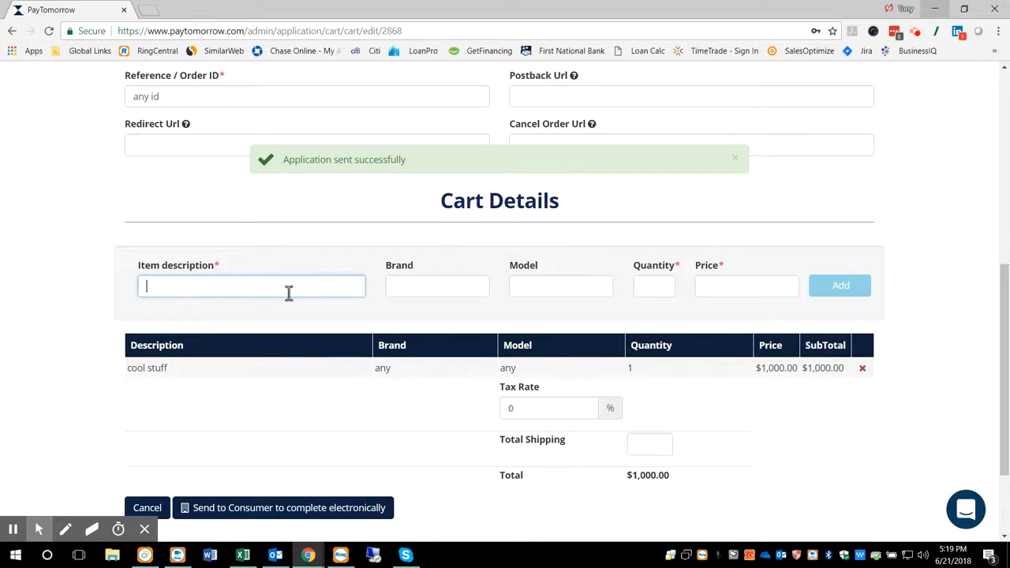
pyautogui.moveTo(798, 435)
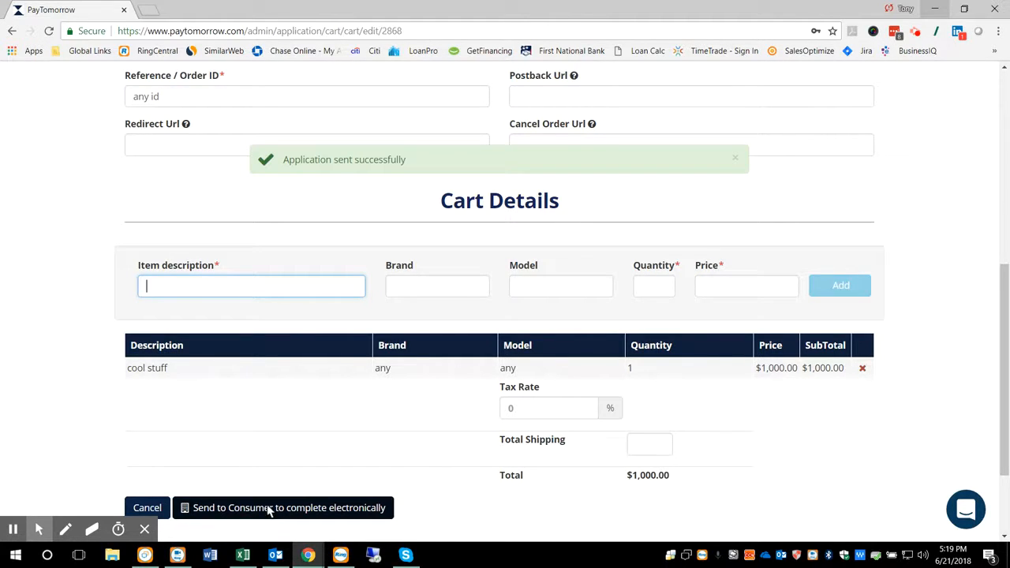
pyautogui.click(281, 508)
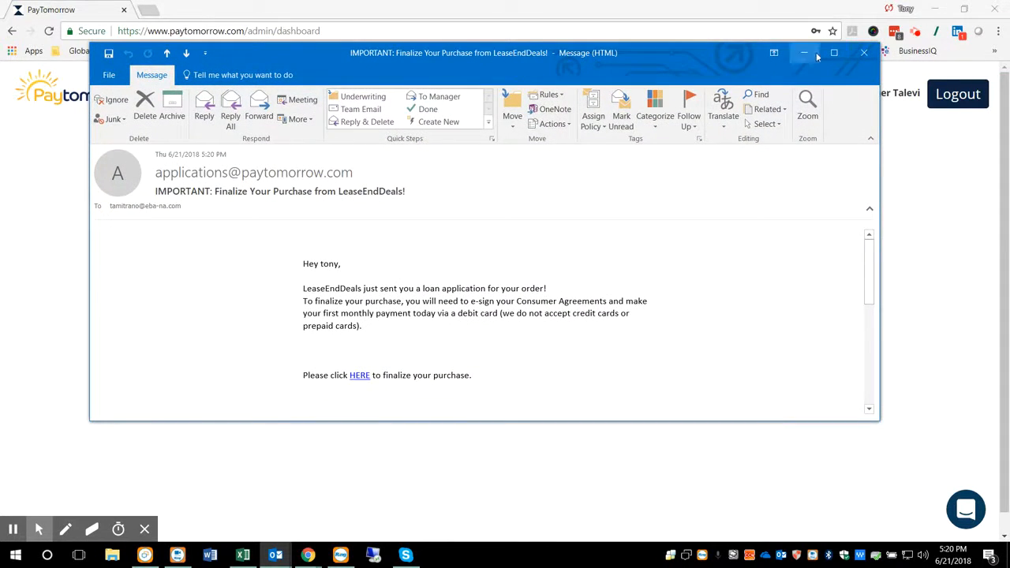
# Step: Read the finalize-purchase email showing cool stuff totaling $1,000 and follow its HERE link
pyautogui.click(833, 54)
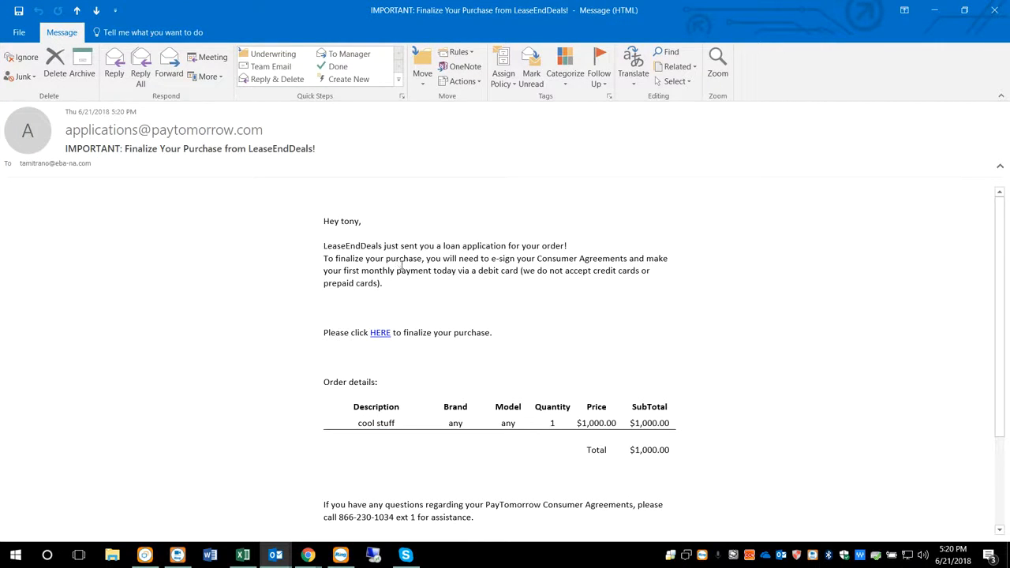
pyautogui.moveTo(401, 261)
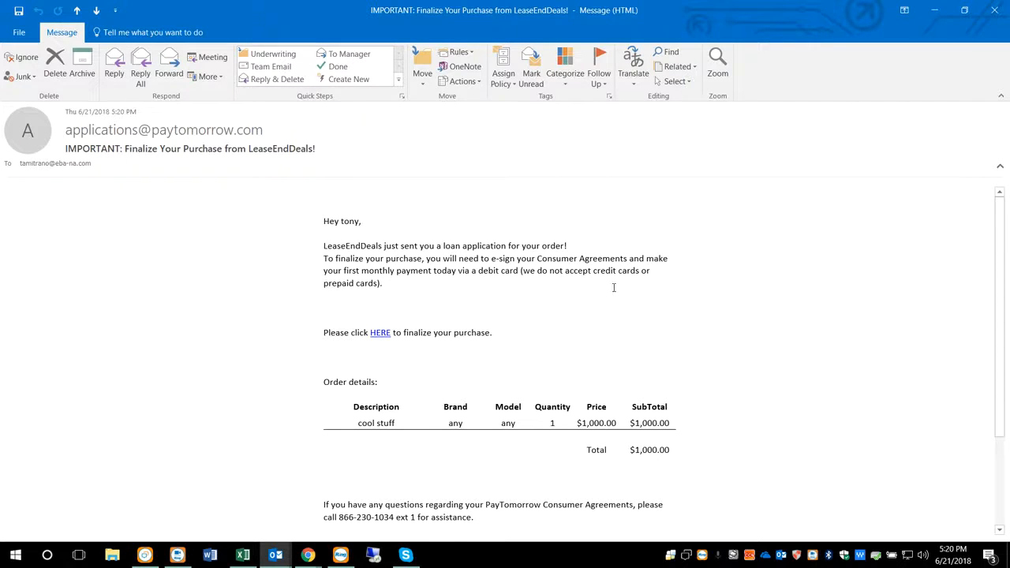
pyautogui.scroll(-3)
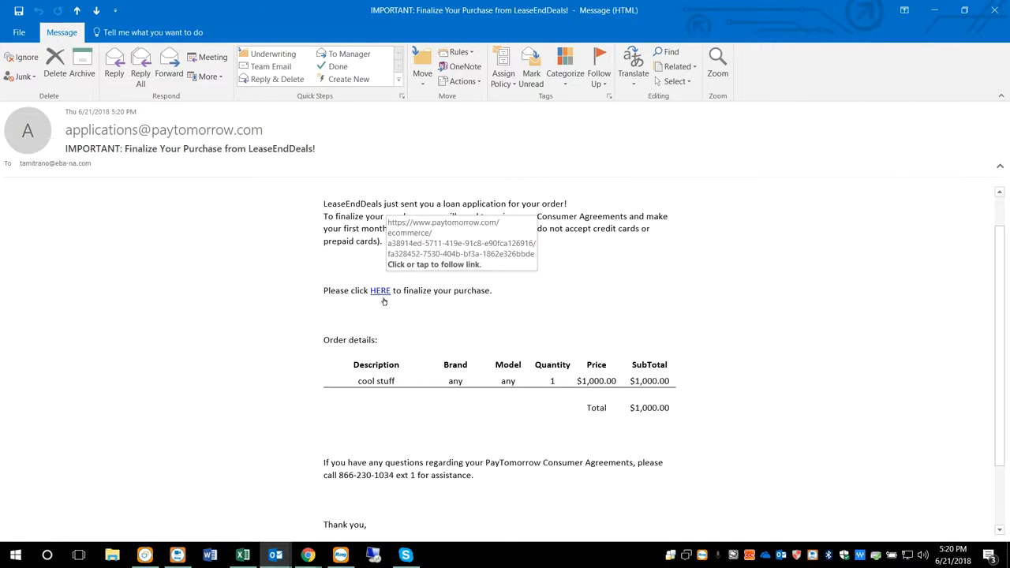
pyautogui.click(379, 291)
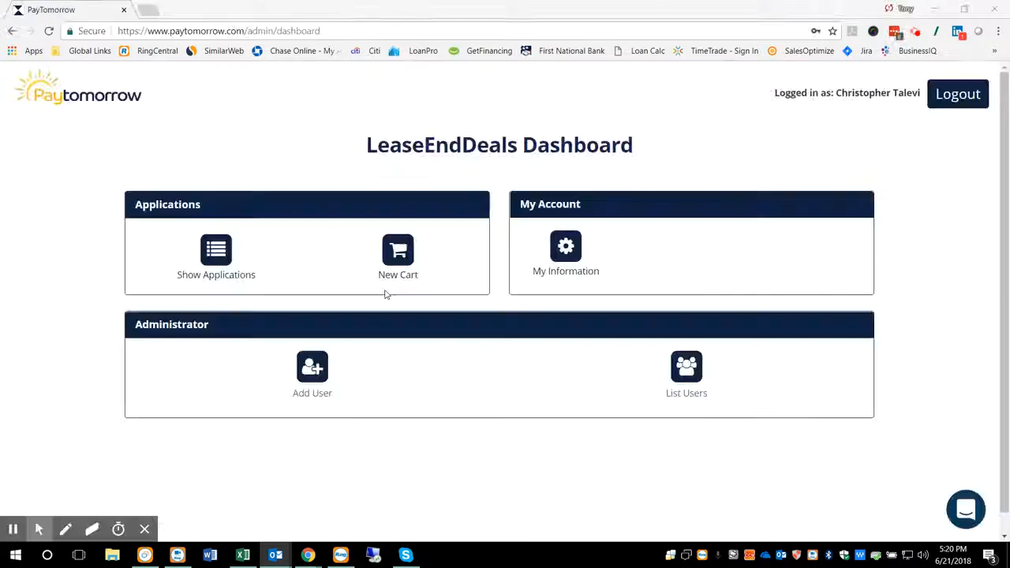
# Step: On the consumer form choose Florida as license state, accept the terms, and cancel the application
pyautogui.click(398, 251)
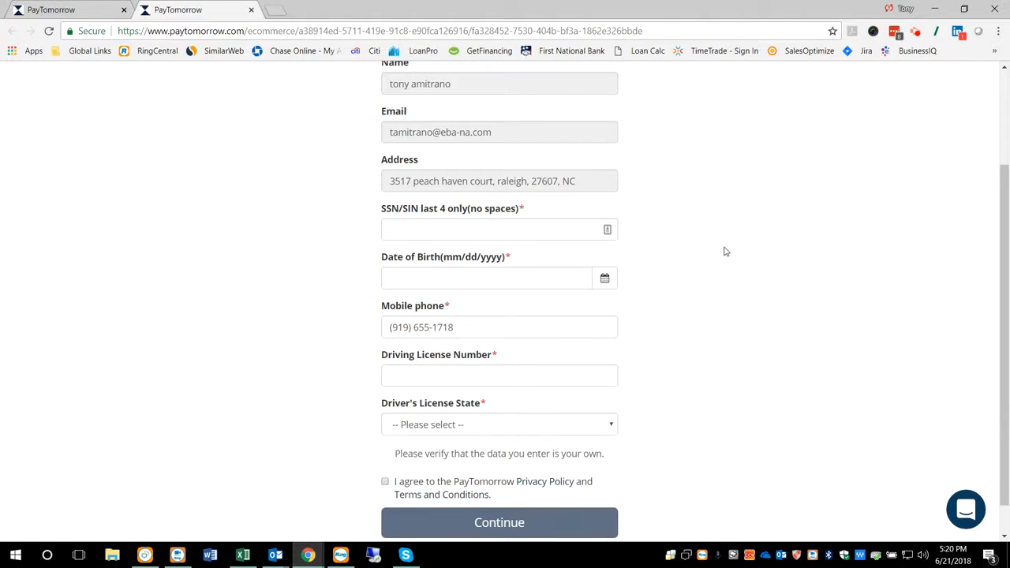
pyautogui.moveTo(458, 344)
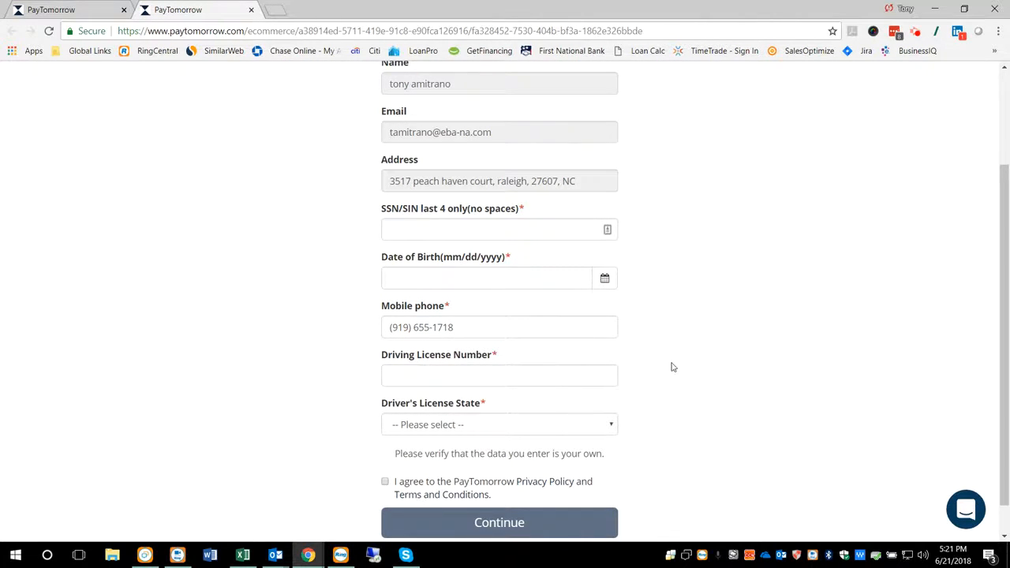
pyautogui.scroll(-3)
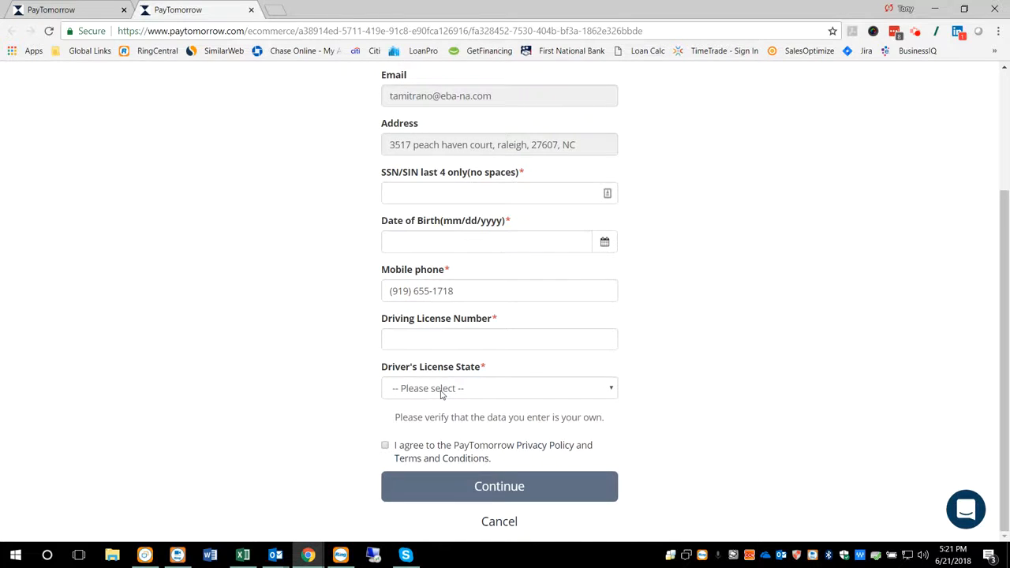
pyautogui.click(499, 389)
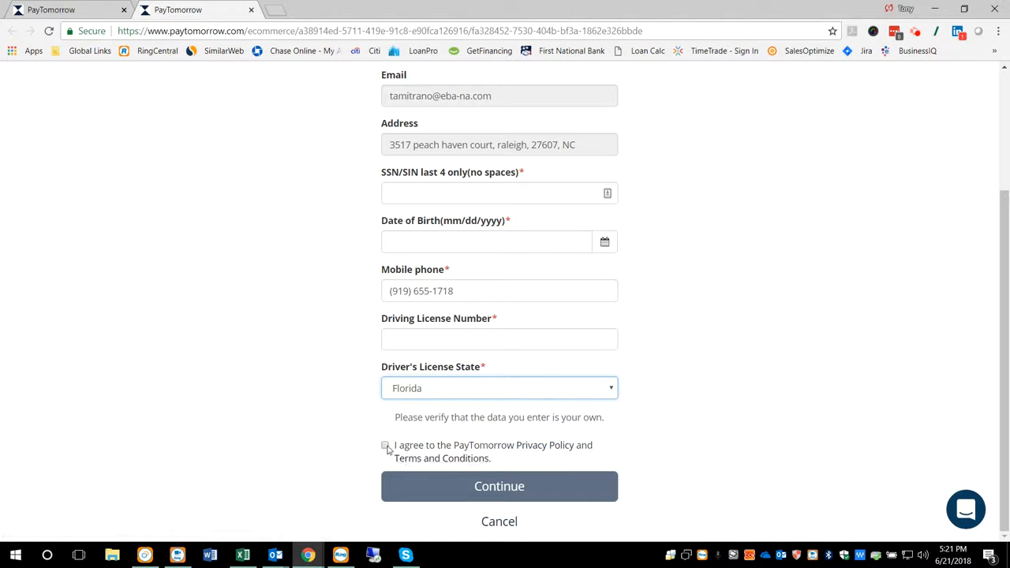
pyautogui.click(385, 445)
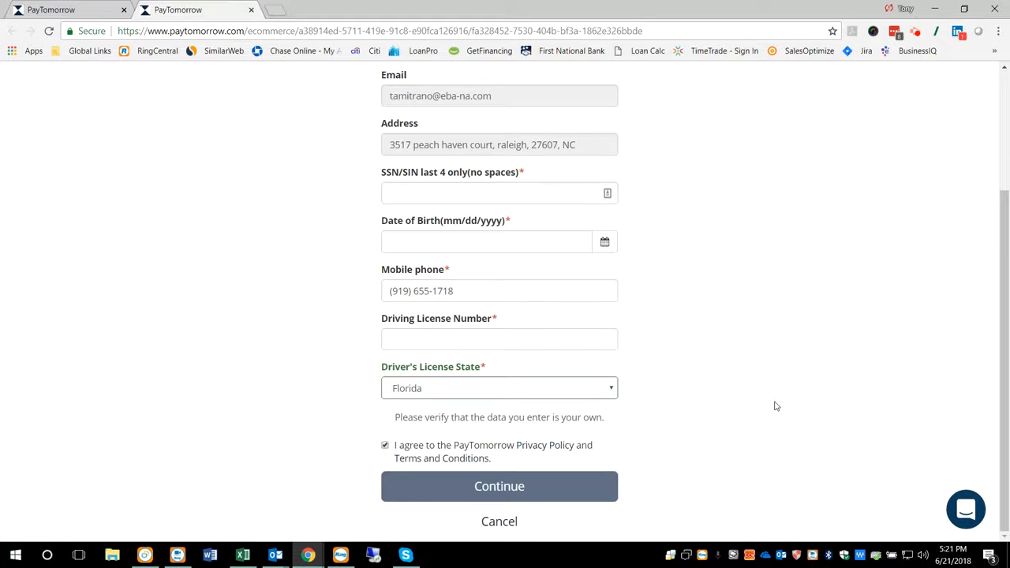
pyautogui.moveTo(743, 397)
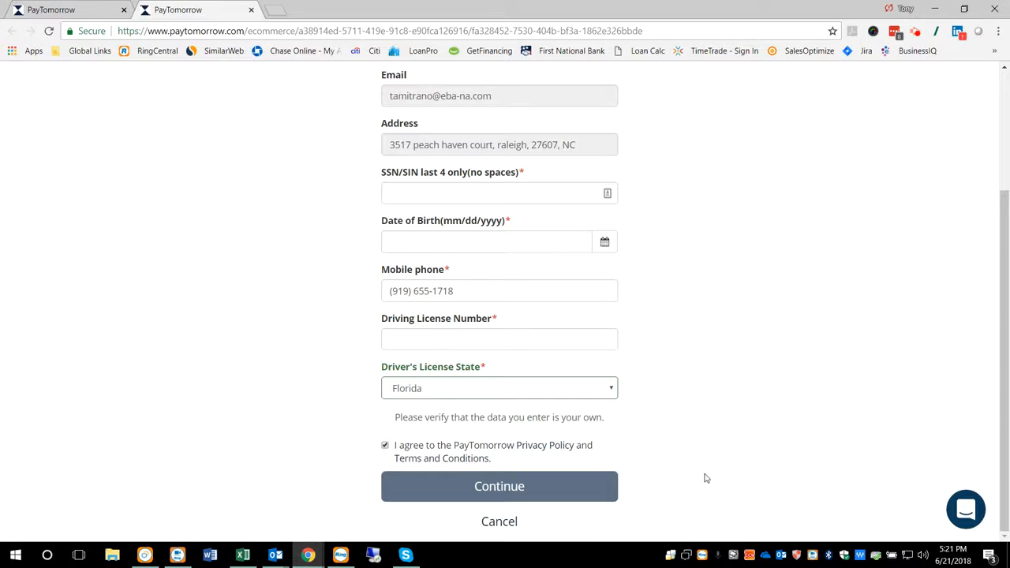
pyautogui.click(499, 487)
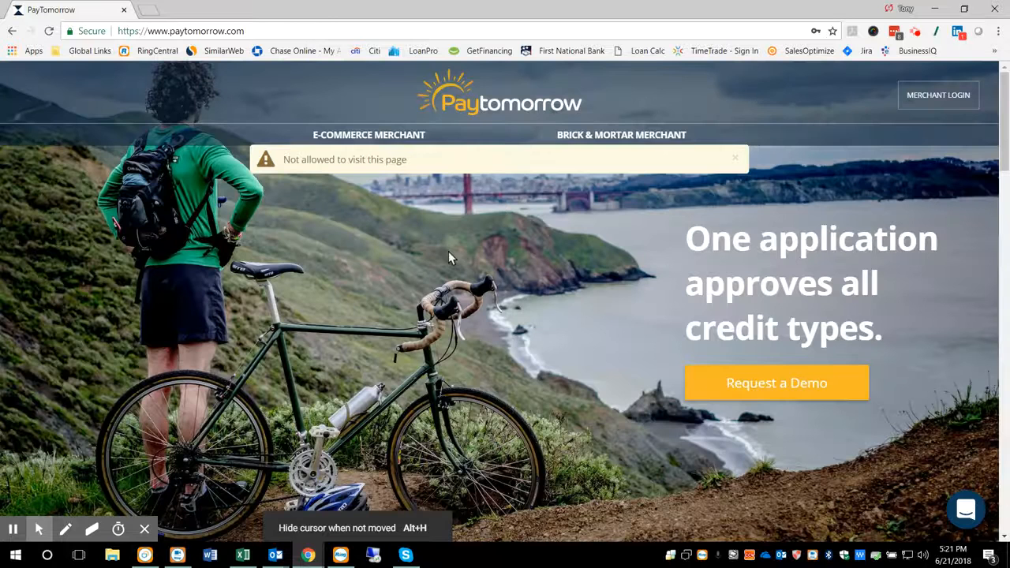
pyautogui.click(938, 95)
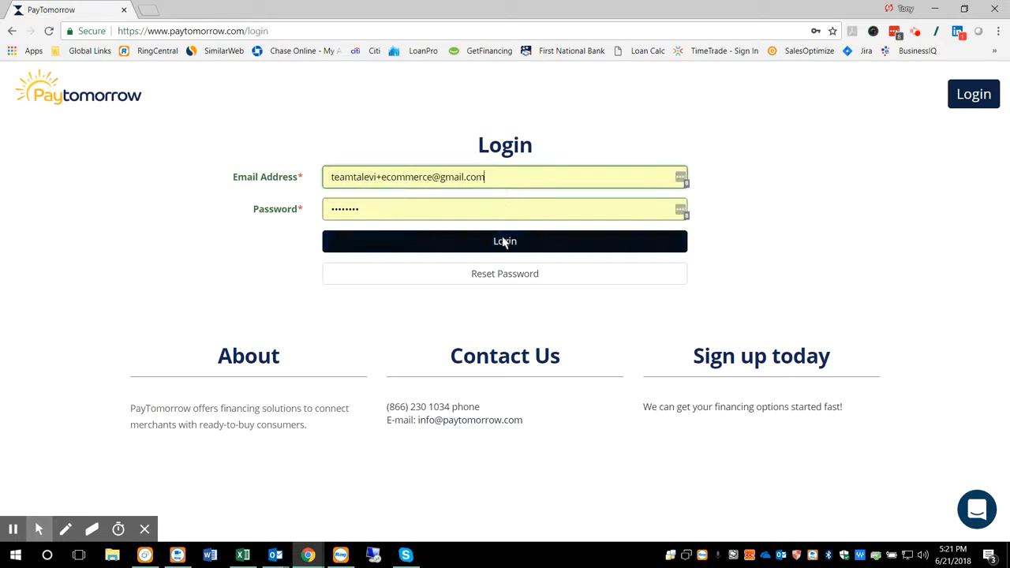
pyautogui.click(505, 240)
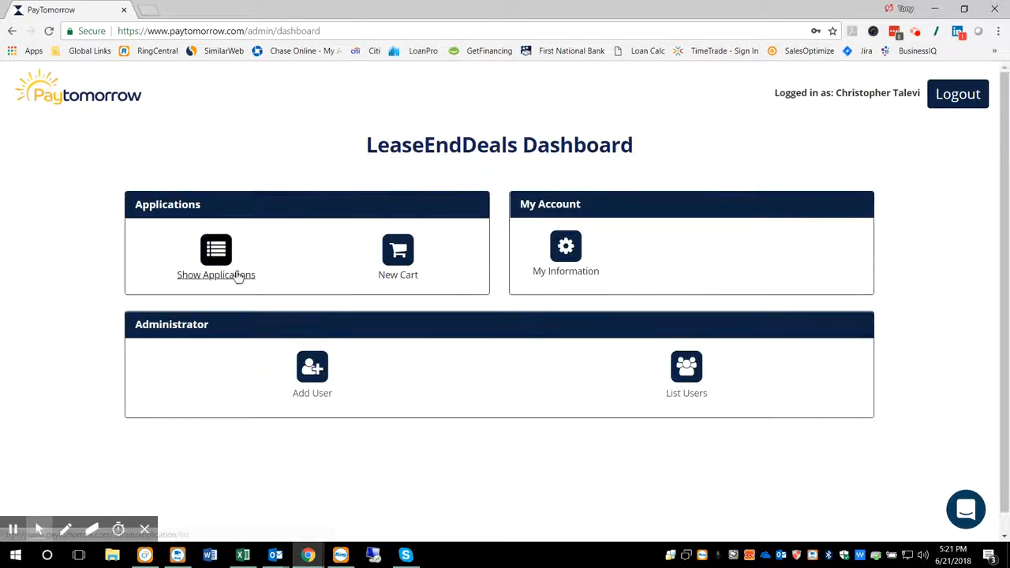
pyautogui.click(215, 255)
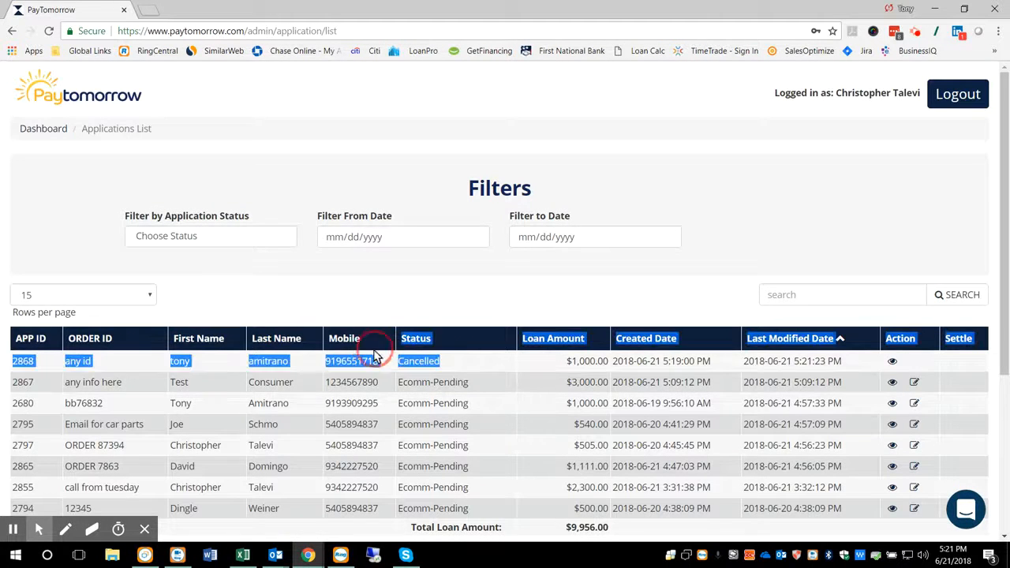